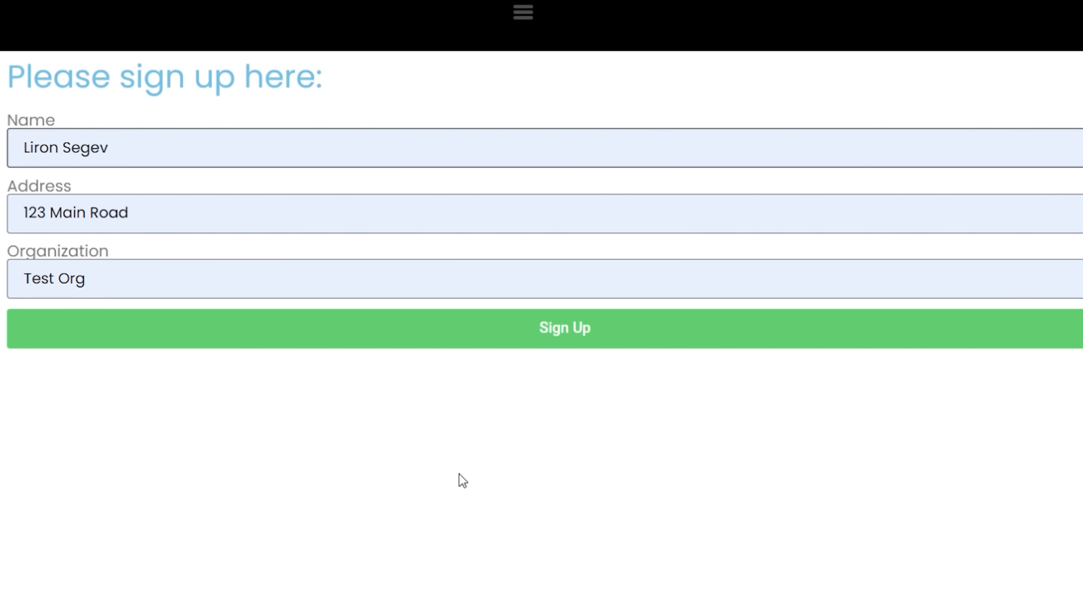
mouse_move(564, 349)
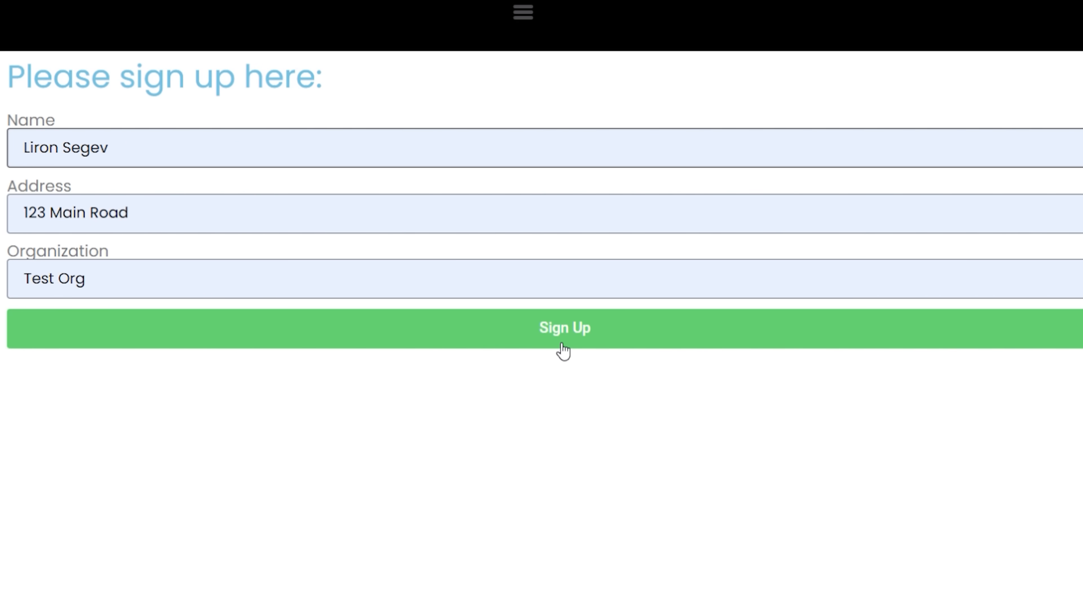
Submit the autofilled sign-up form and scroll through the result.
click(564, 327)
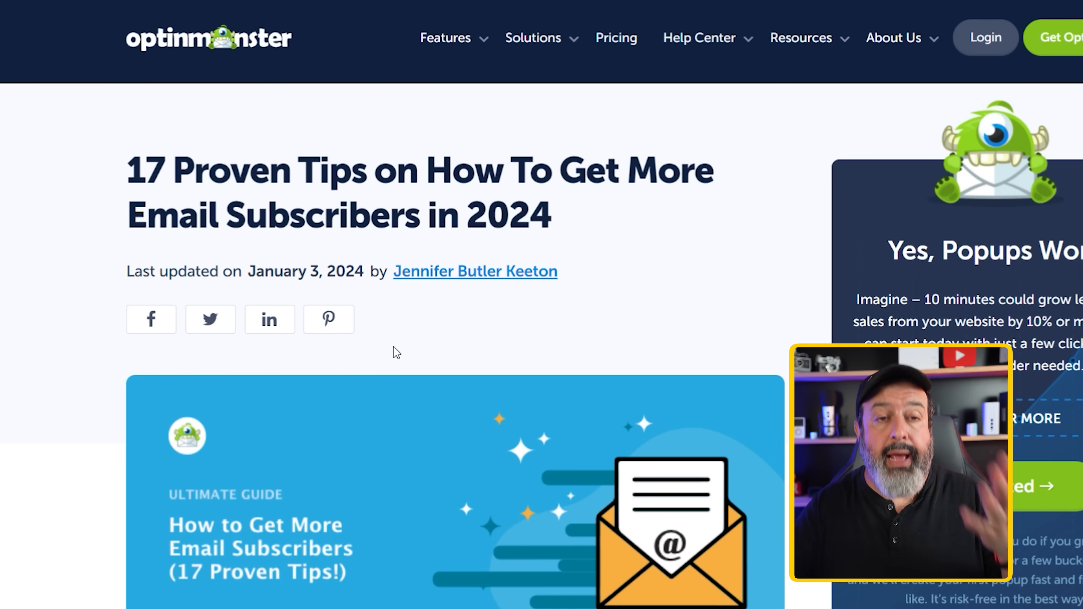
scroll(down, 3)
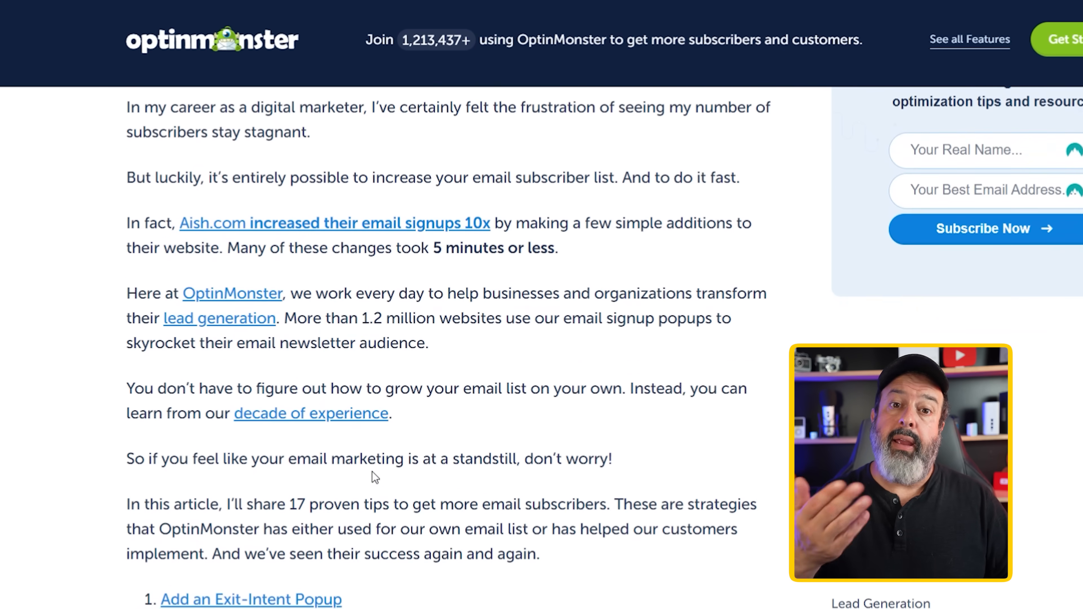
scroll(down, 3)
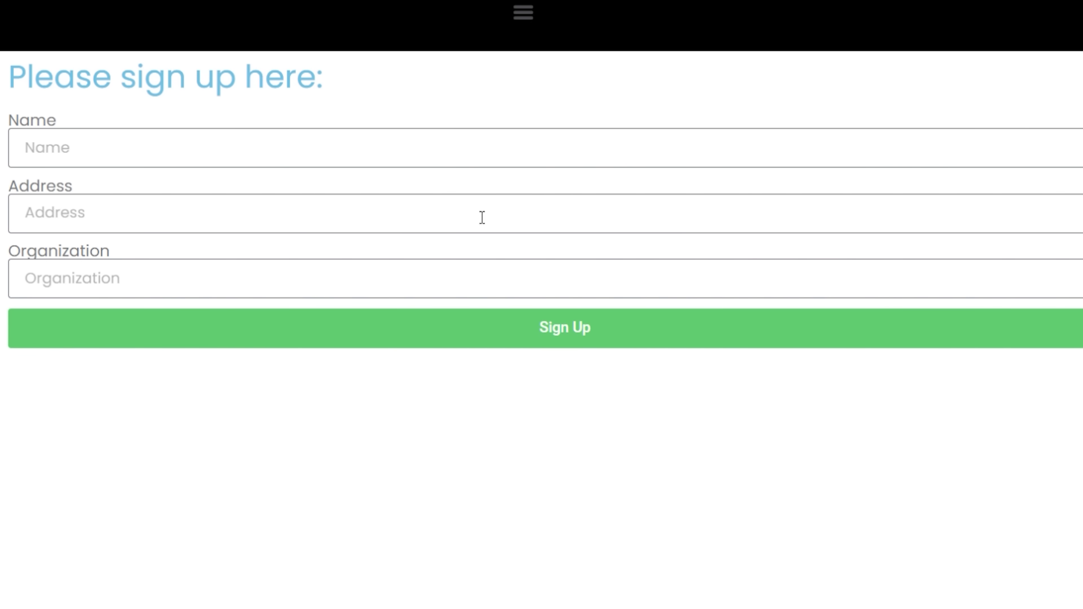
mouse_move(524, 330)
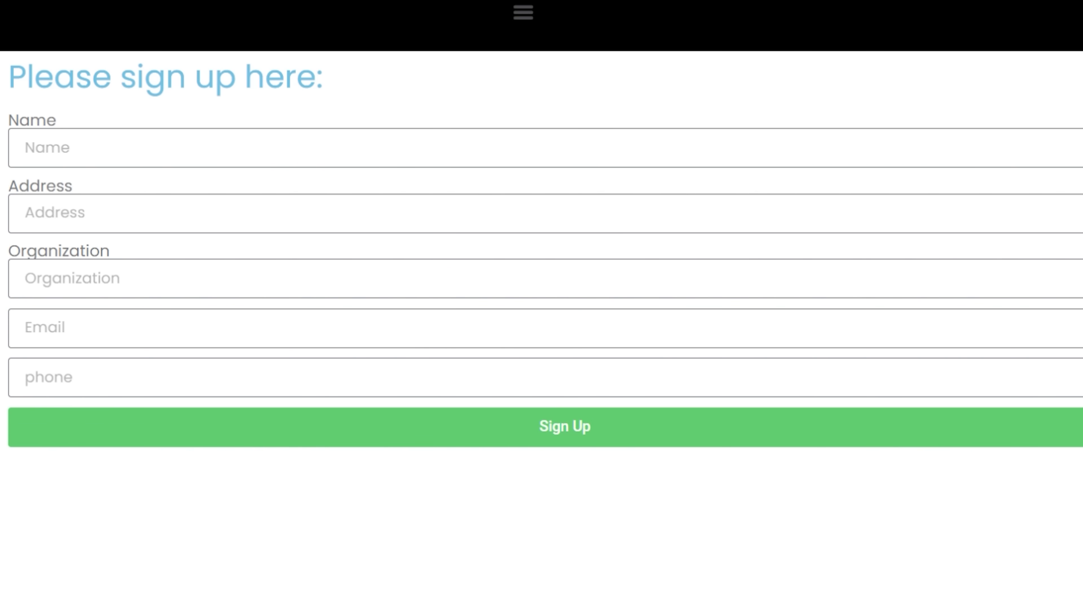
mouse_move(561, 86)
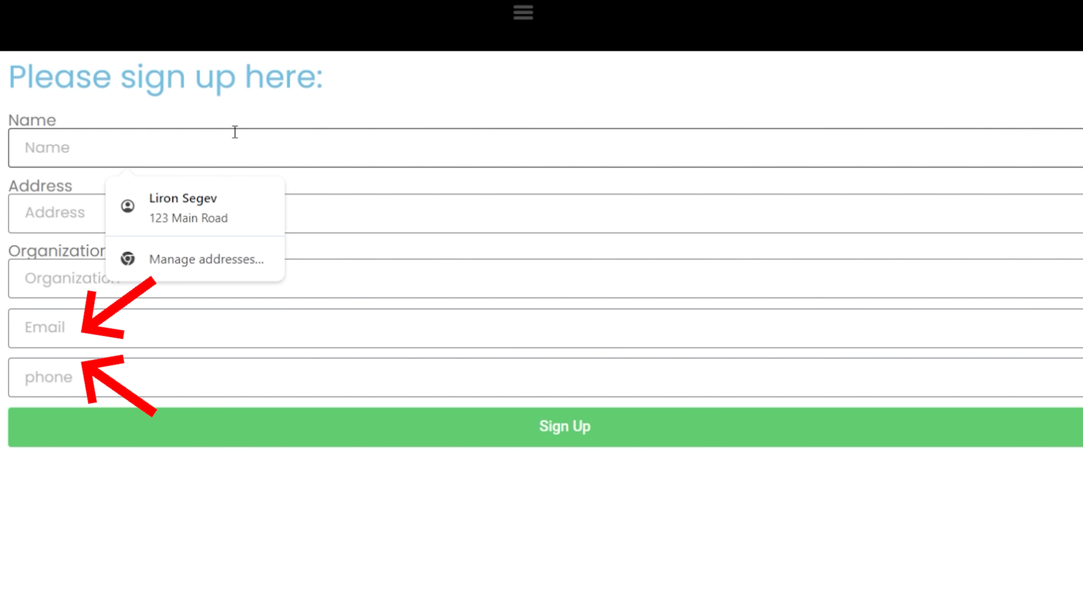
Fill the whole form again from the saved address suggestion in the Name field.
click(188, 207)
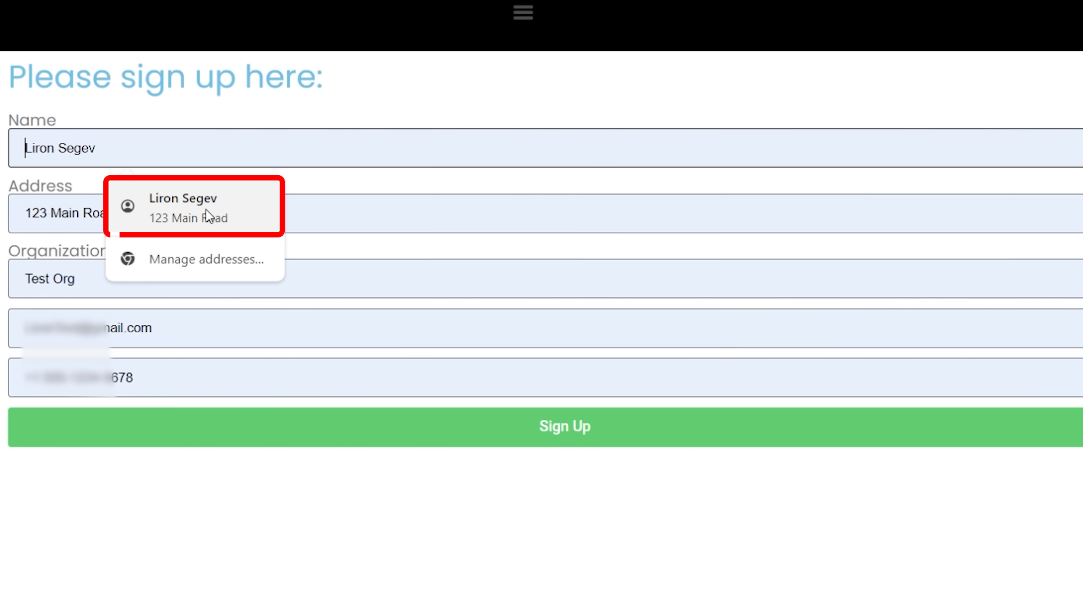
click(189, 207)
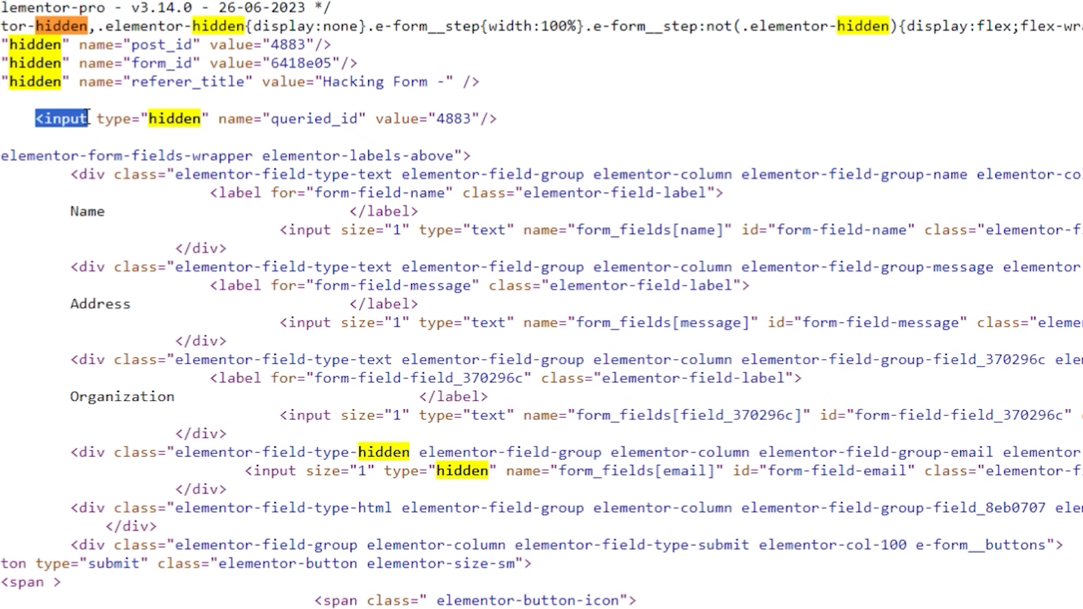
mouse_move(200, 125)
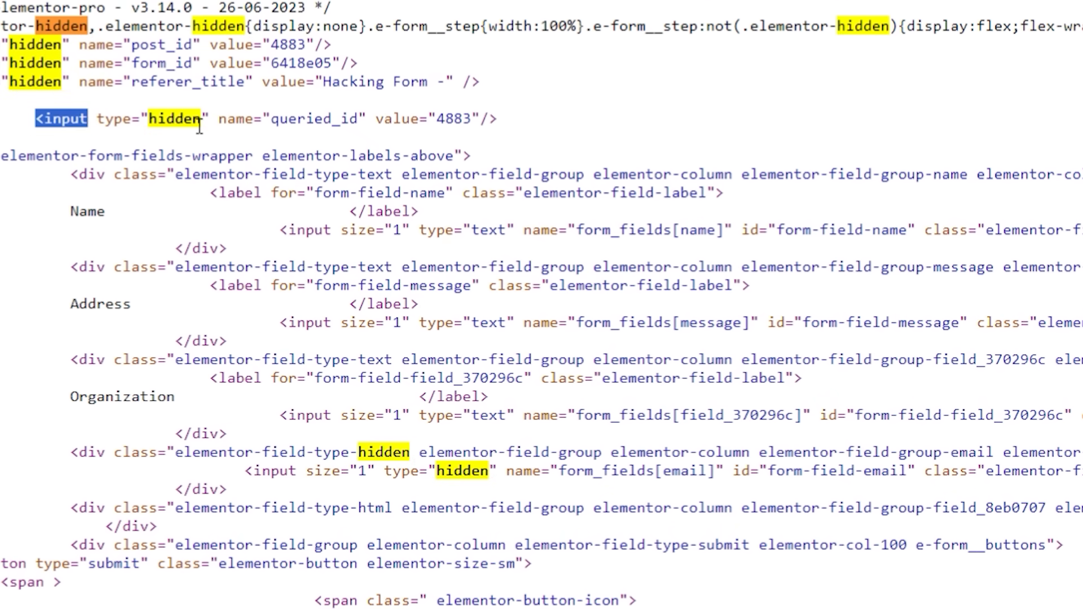
Highlight the 'hidden' input type and its 'form-field-email' id in the page source.
double_click(87, 211)
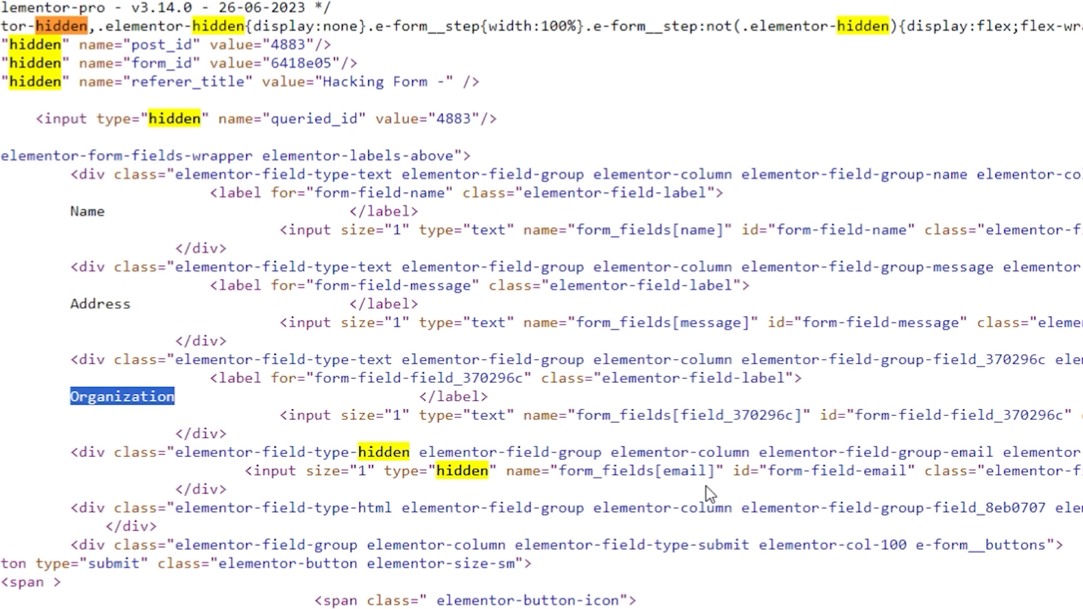
double_click(837, 470)
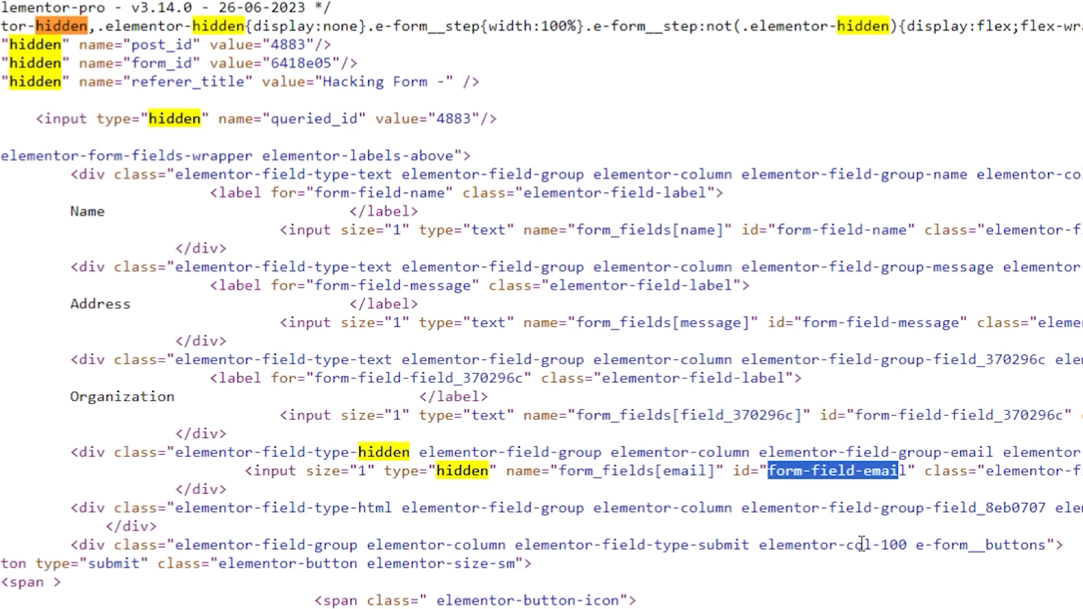
mouse_move(1012, 341)
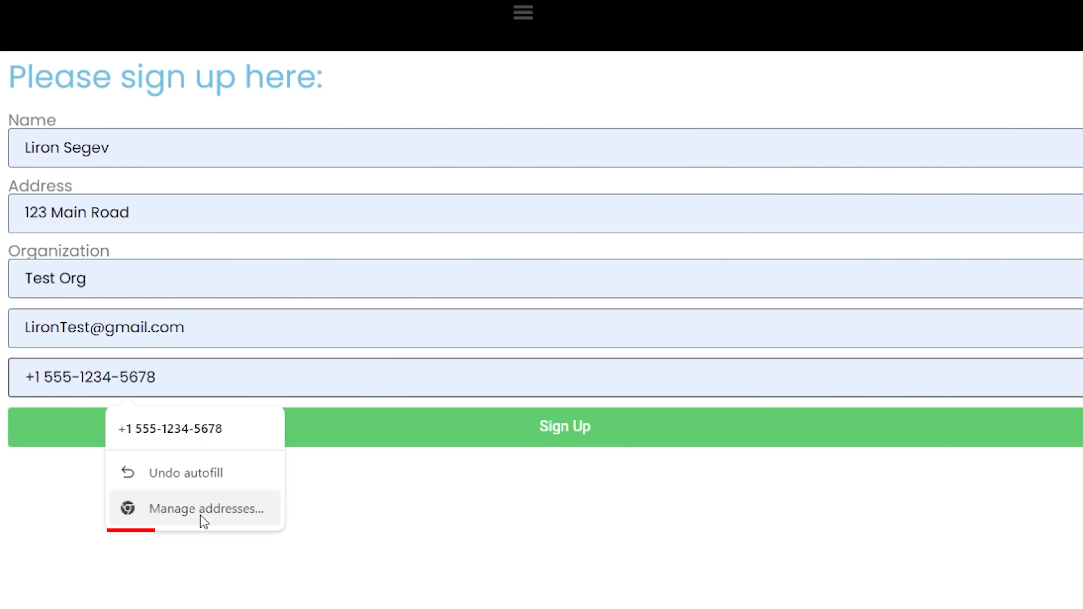
Delete the saved address via Manage addresses and confirm the deletion.
click(206, 509)
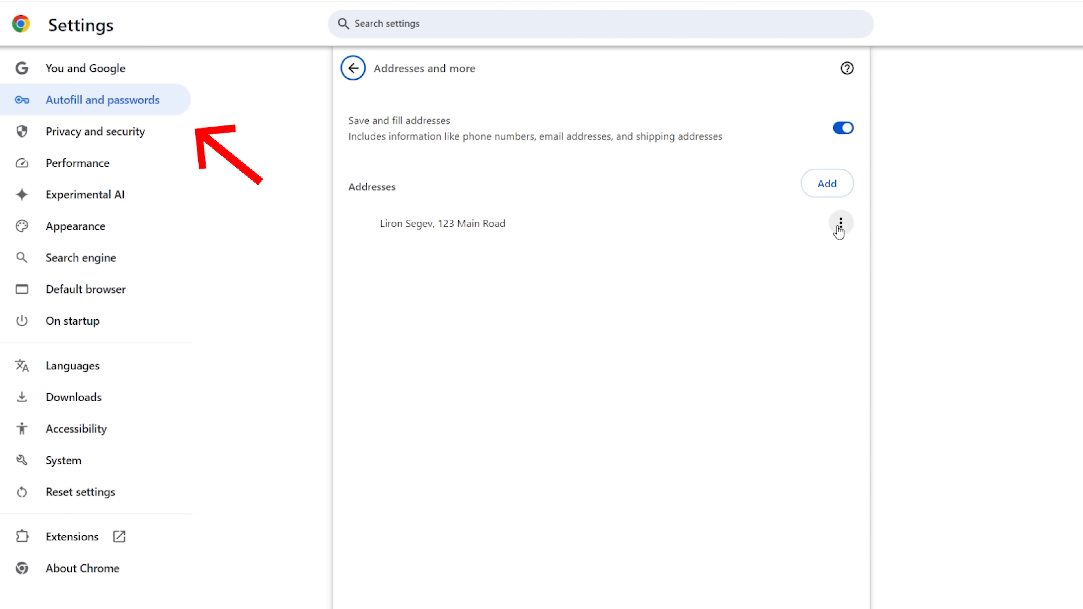
click(840, 224)
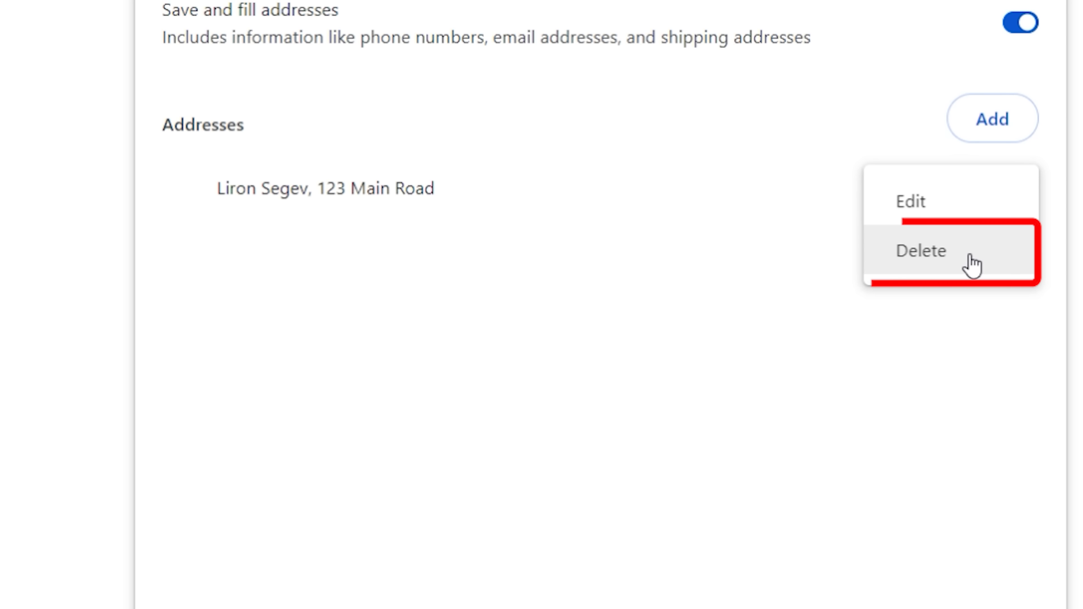
click(921, 250)
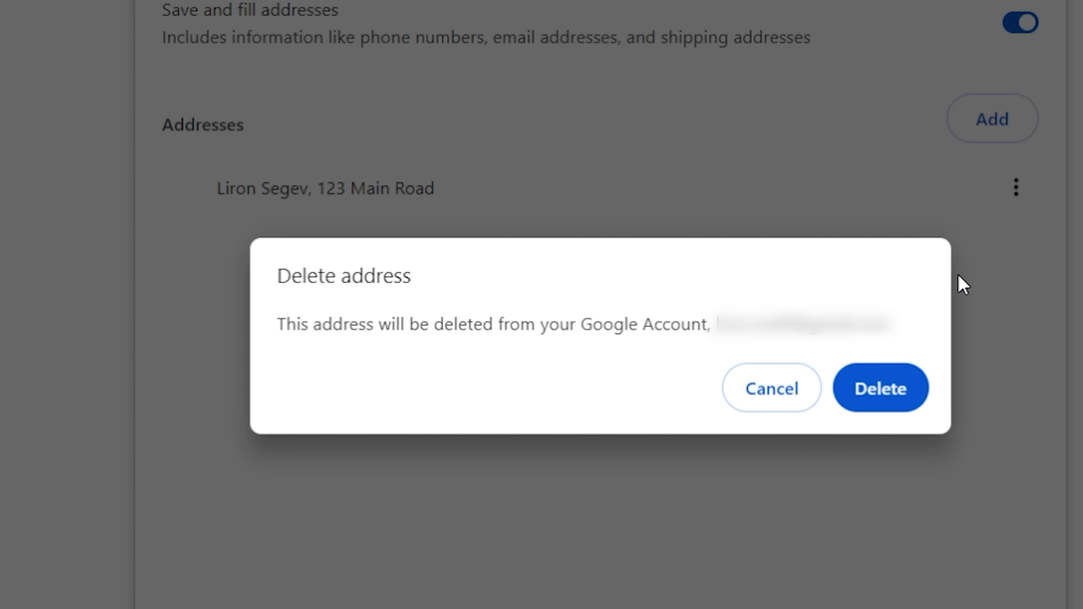
click(880, 387)
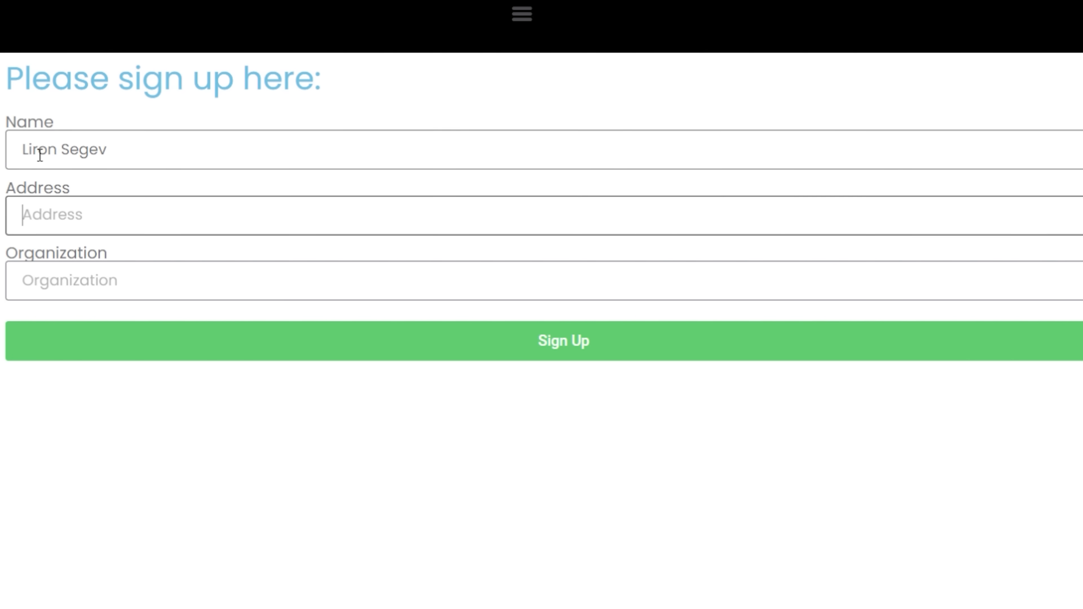
Enter 123 as Address and ddd as Organization manually and submit the form.
text(123)
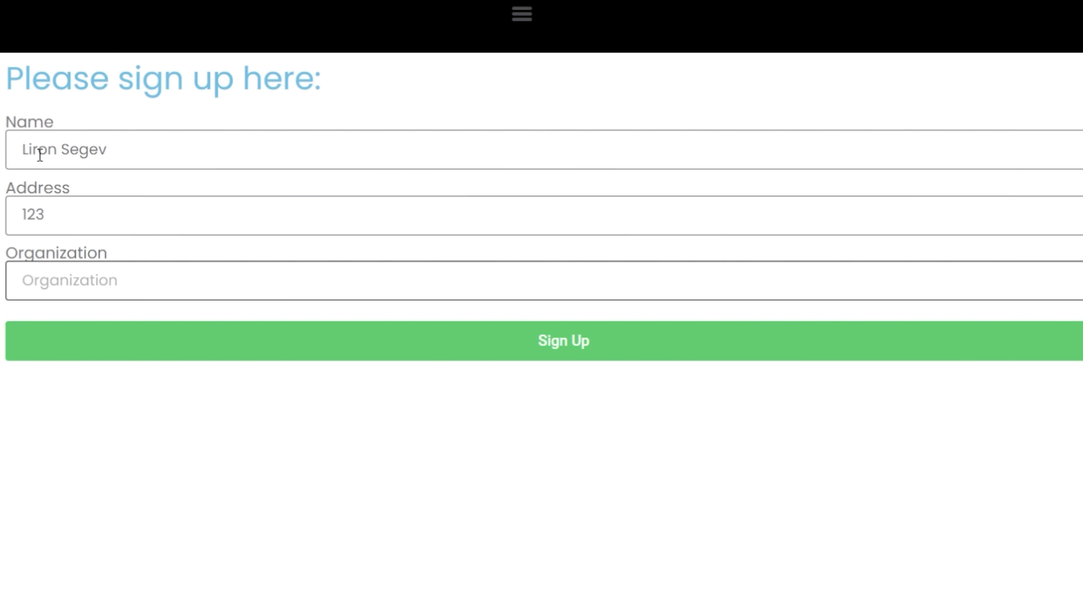
text(ddd)
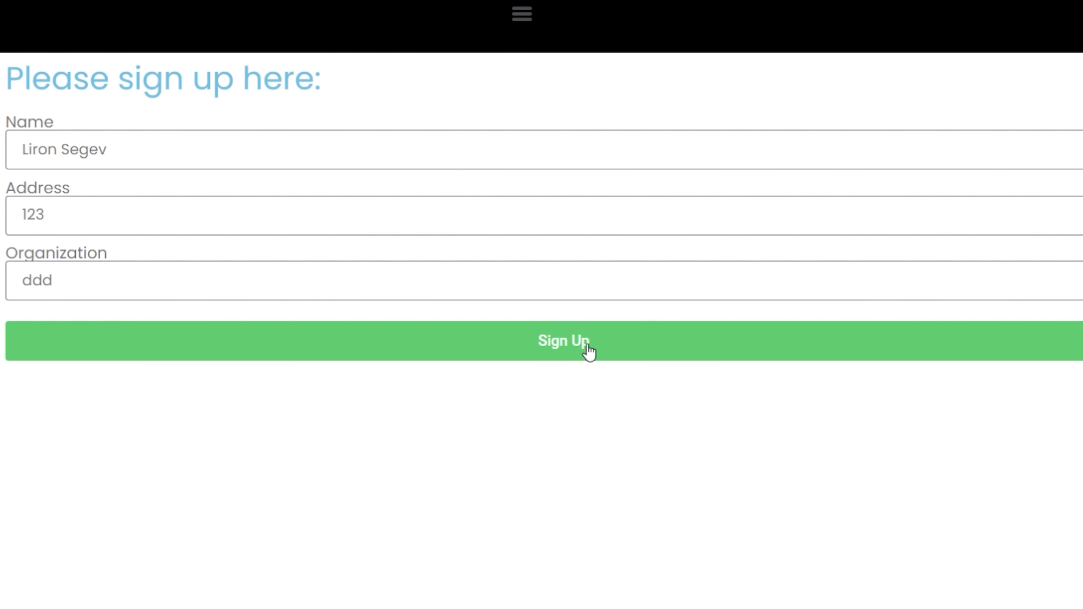
click(563, 340)
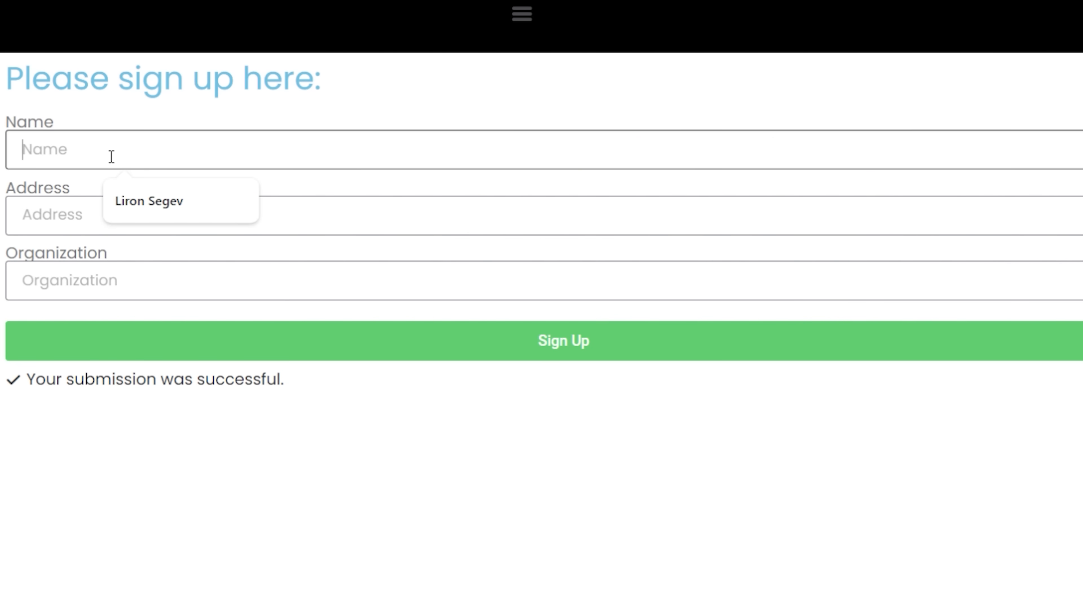
Refill the Name from past entries and re-enter ddd in Organization.
click(148, 201)
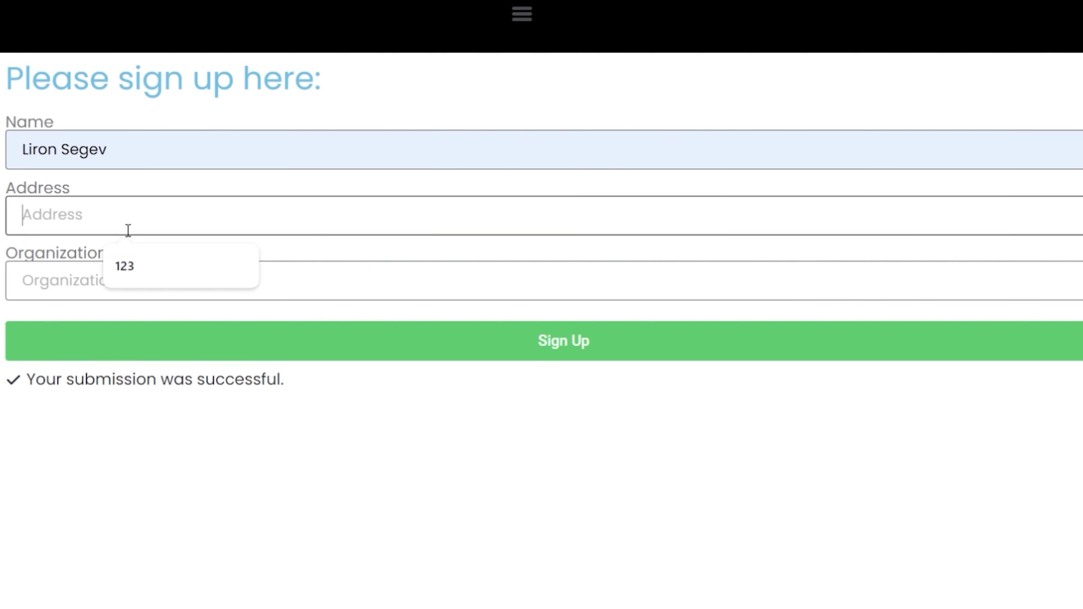
text(ddd)
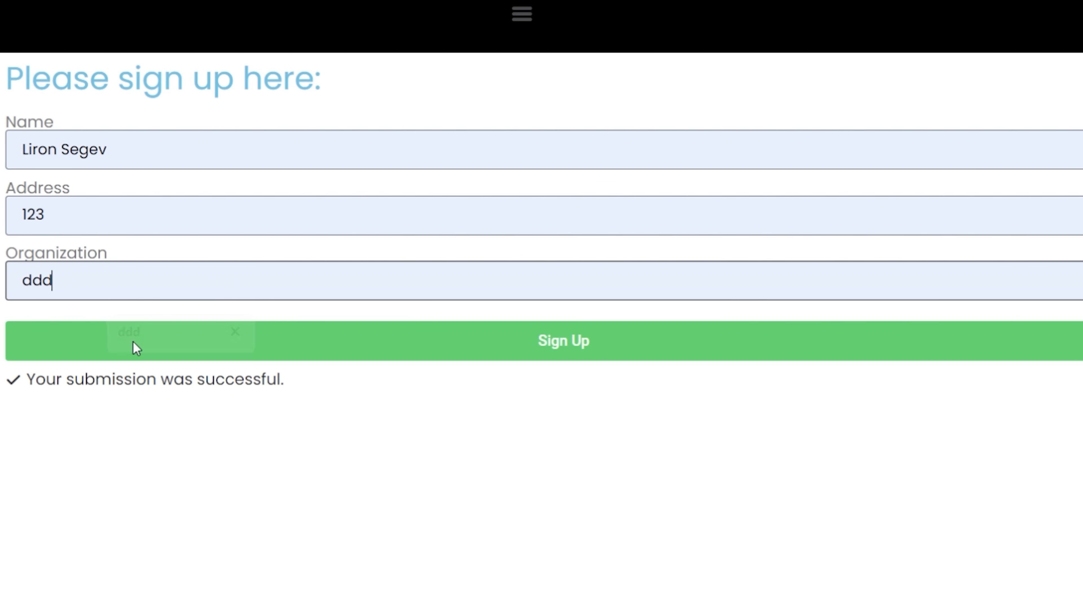
mouse_move(188, 320)
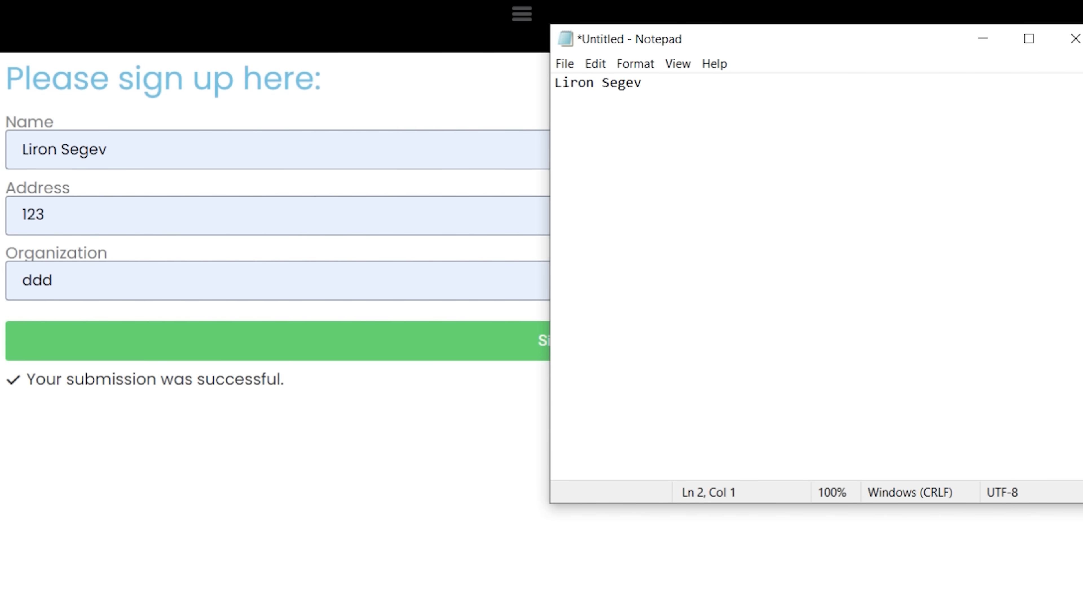
text(123 whatever Road)
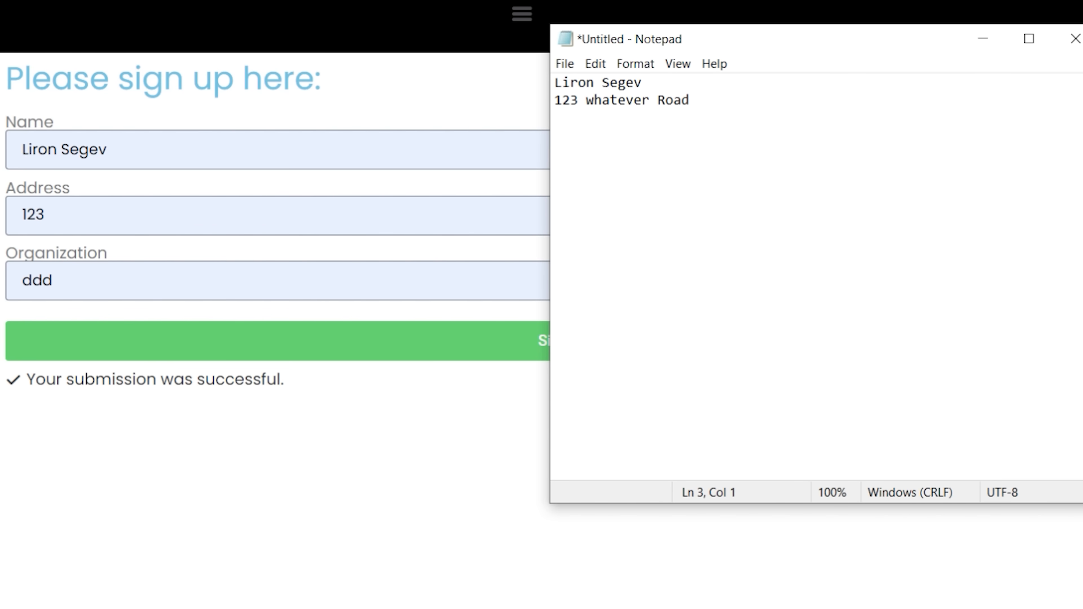
text(My City)
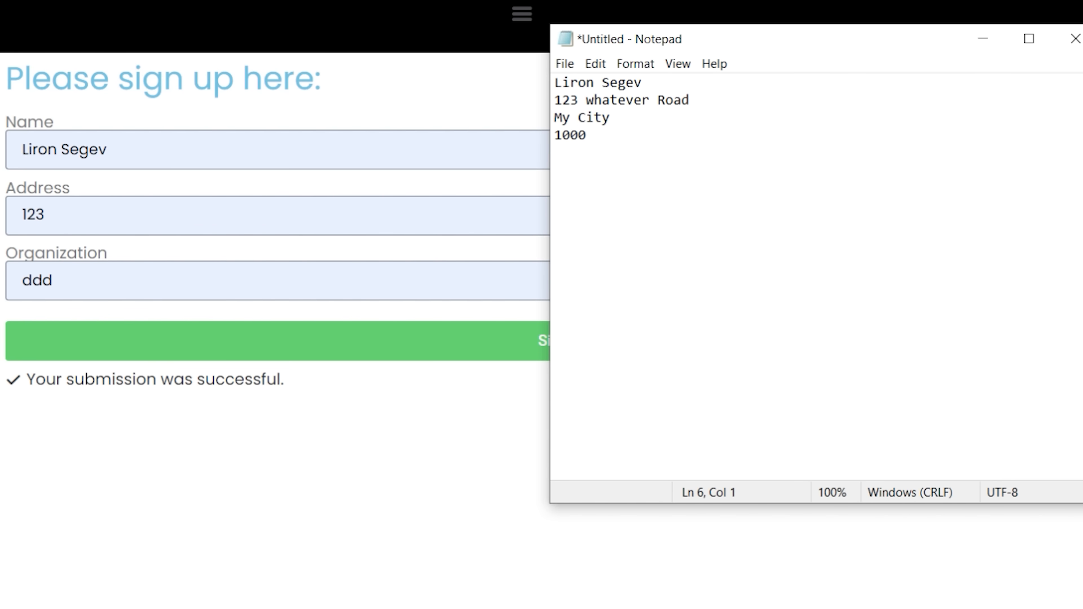
text(+1 555-1214- 234243)
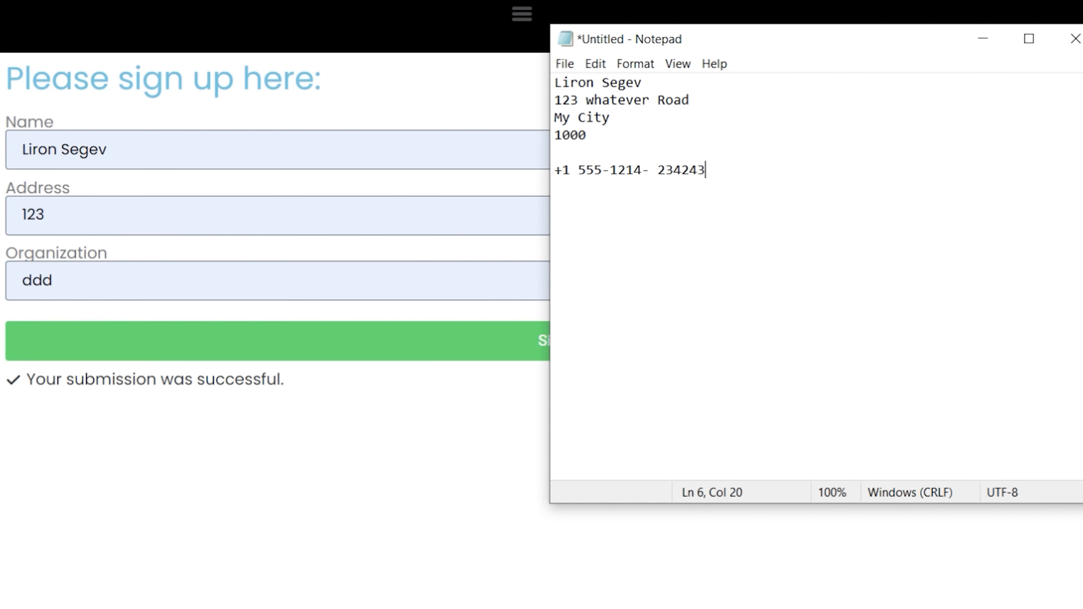
Copy the phone number line and bring up the Organization field's context menu.
click(564, 63)
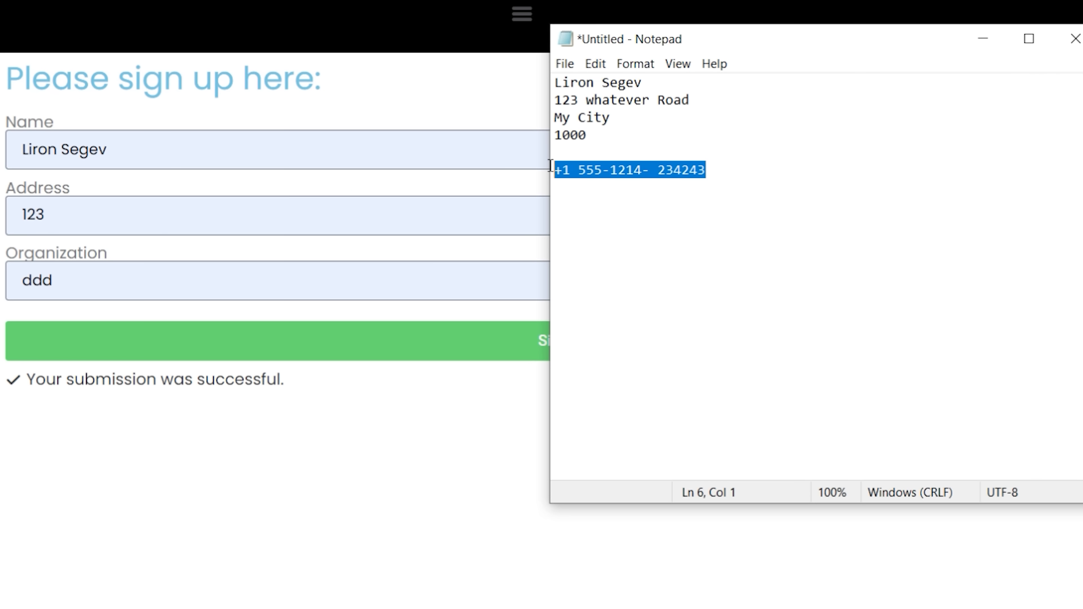
right_click(628, 170)
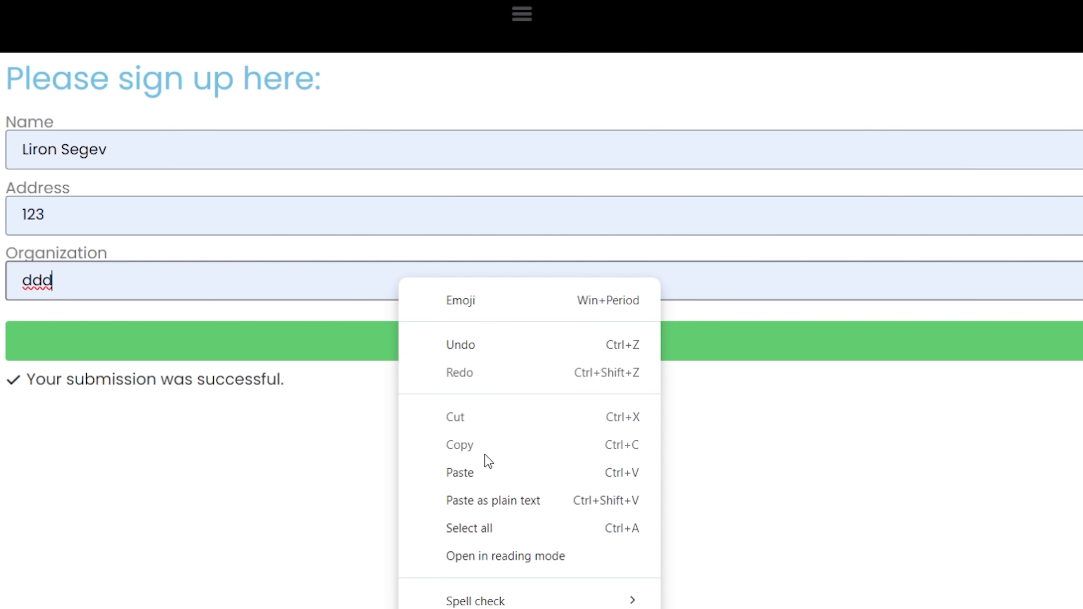
Paste the copied phone number into the Organization field after ddd.
click(460, 472)
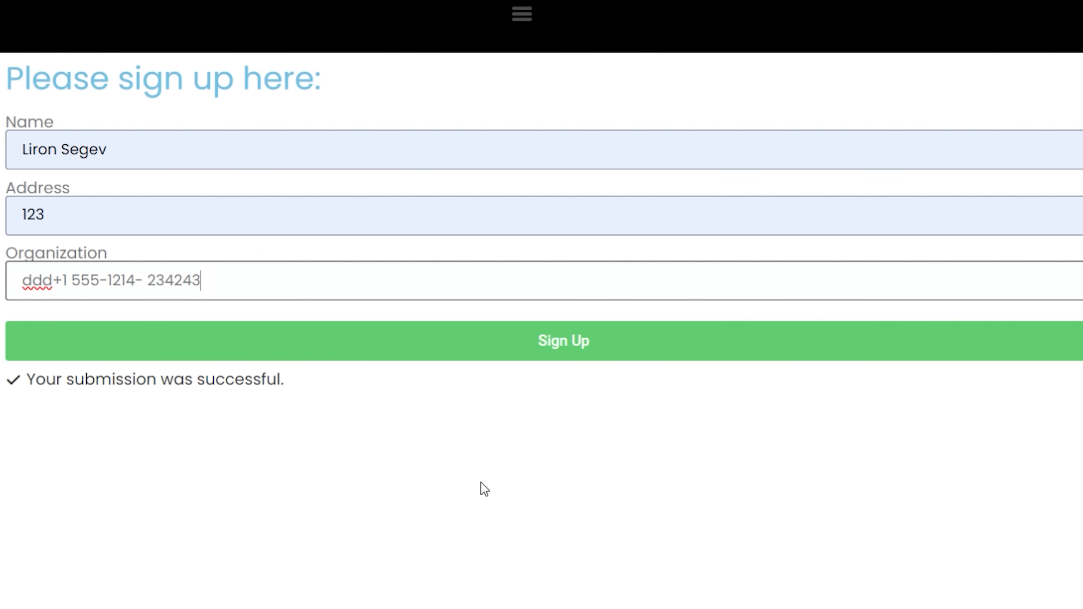